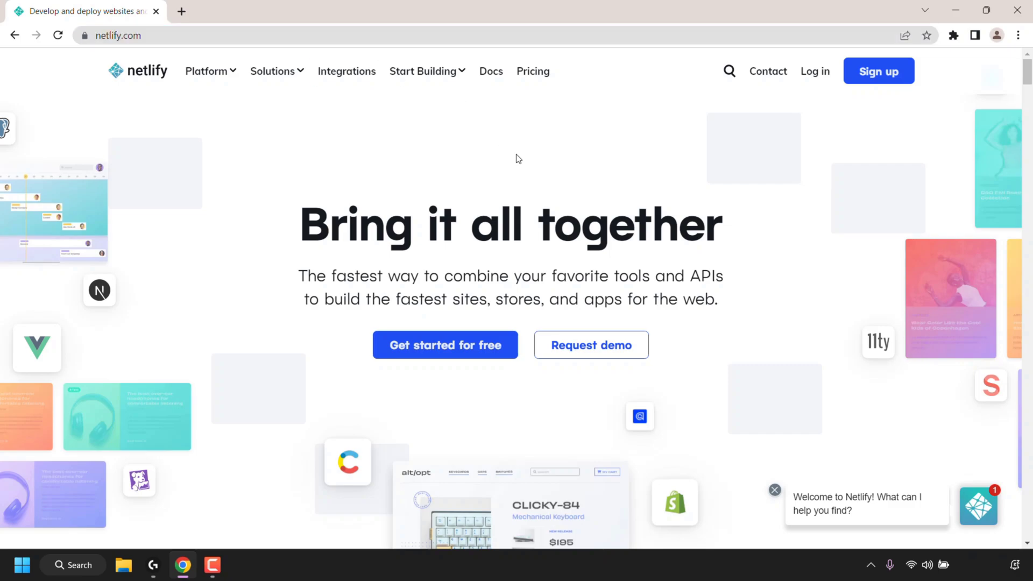
Log in from the Netlify homepage to land on the team overview dashboard.
left_click(814, 71)
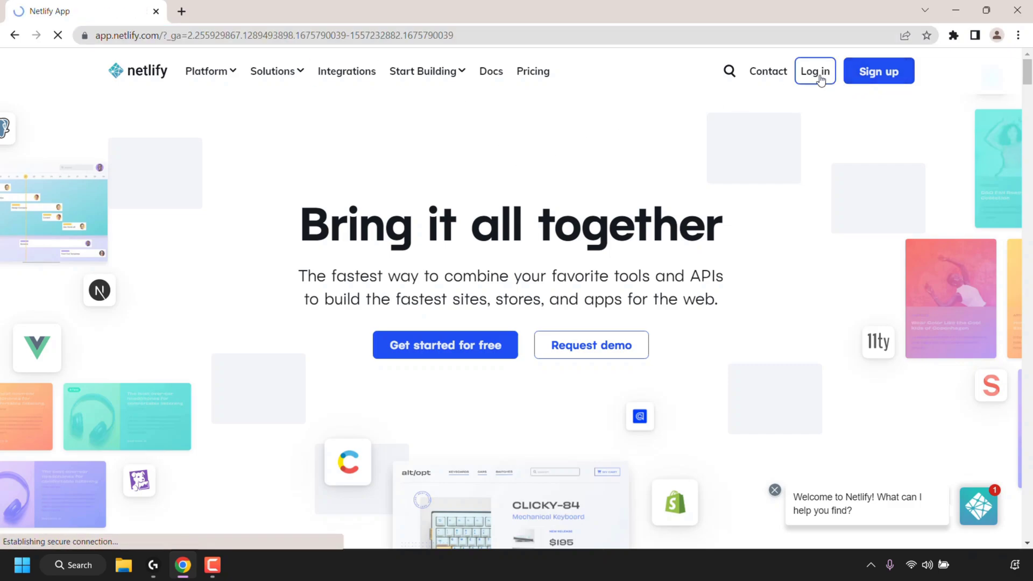
left_click(814, 71)
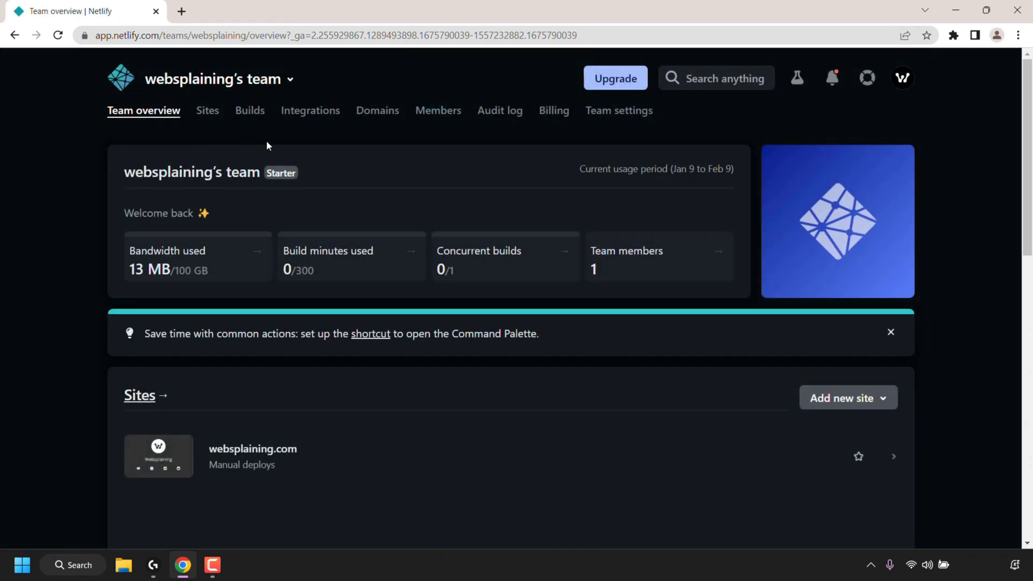
mouse_move(204, 127)
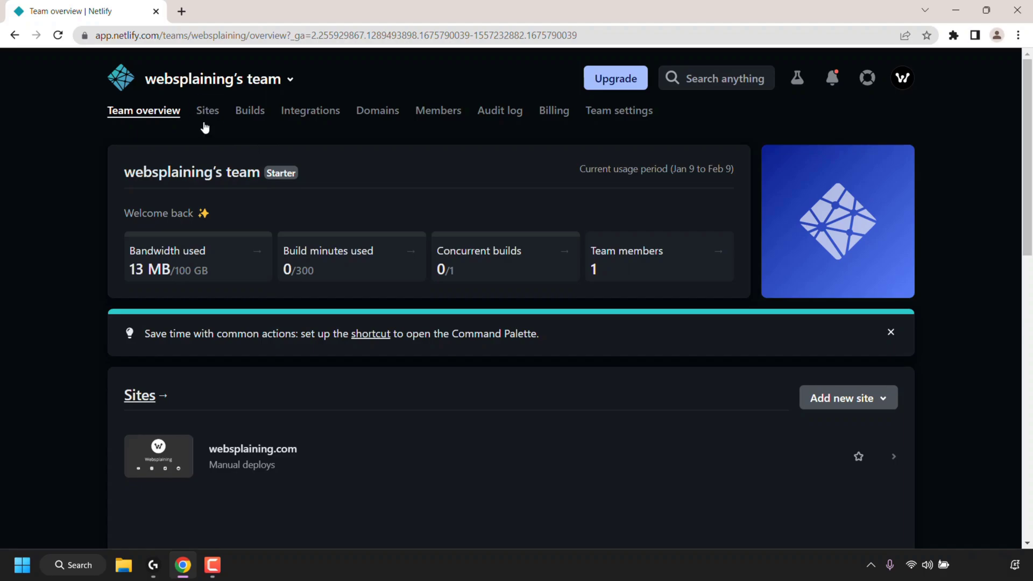
Go to the team's Sites list and select the websplaining.com site.
left_click(206, 110)
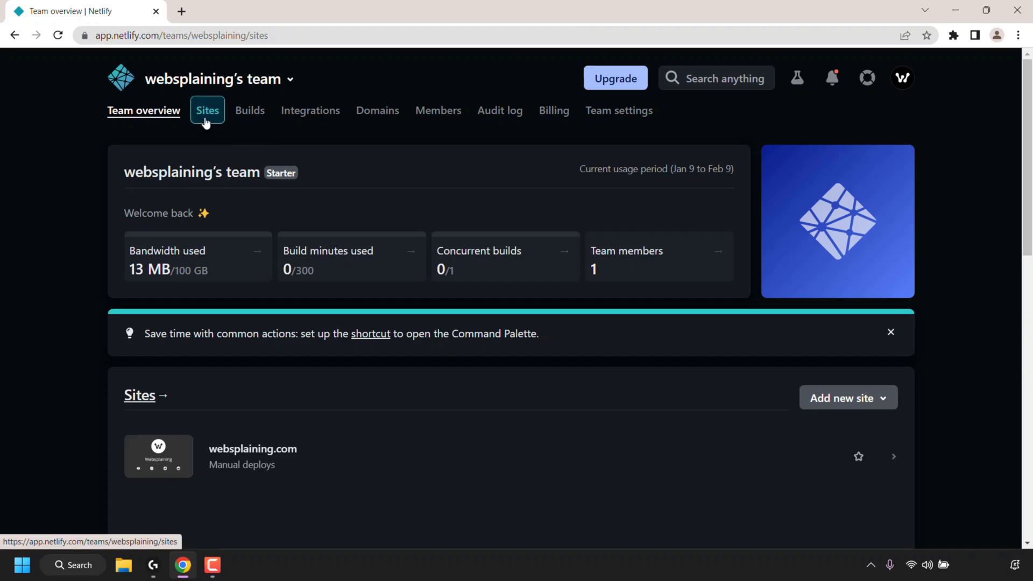
left_click(206, 110)
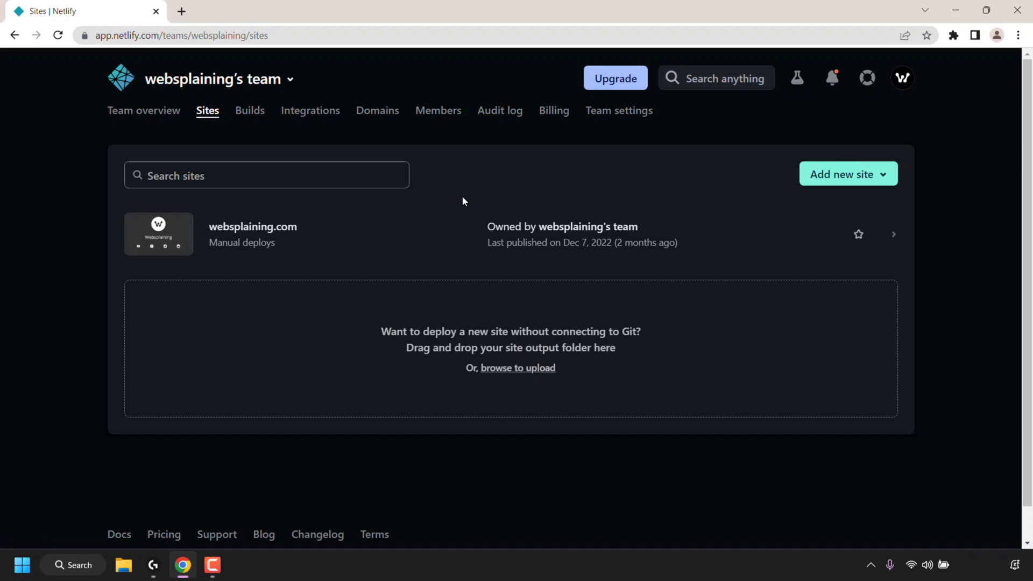
mouse_move(362, 239)
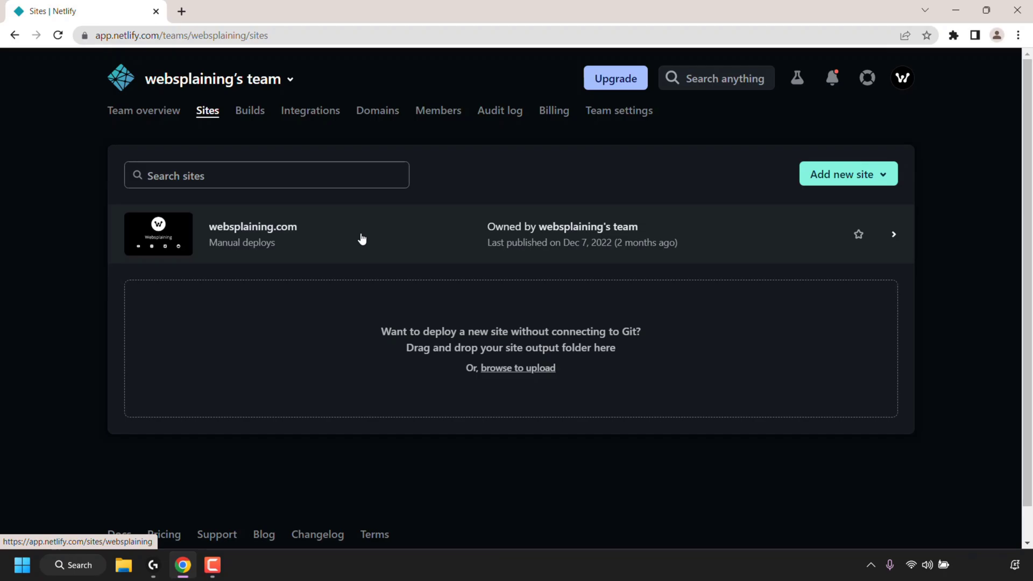
left_click(252, 226)
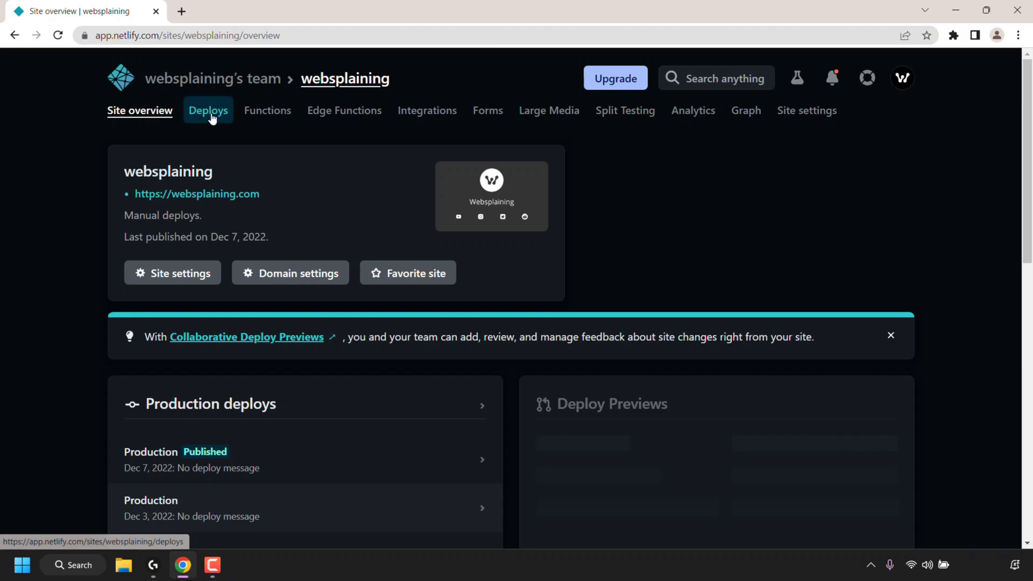
Switch to the site's Deploys page and bring its production deploys into view.
left_click(208, 110)
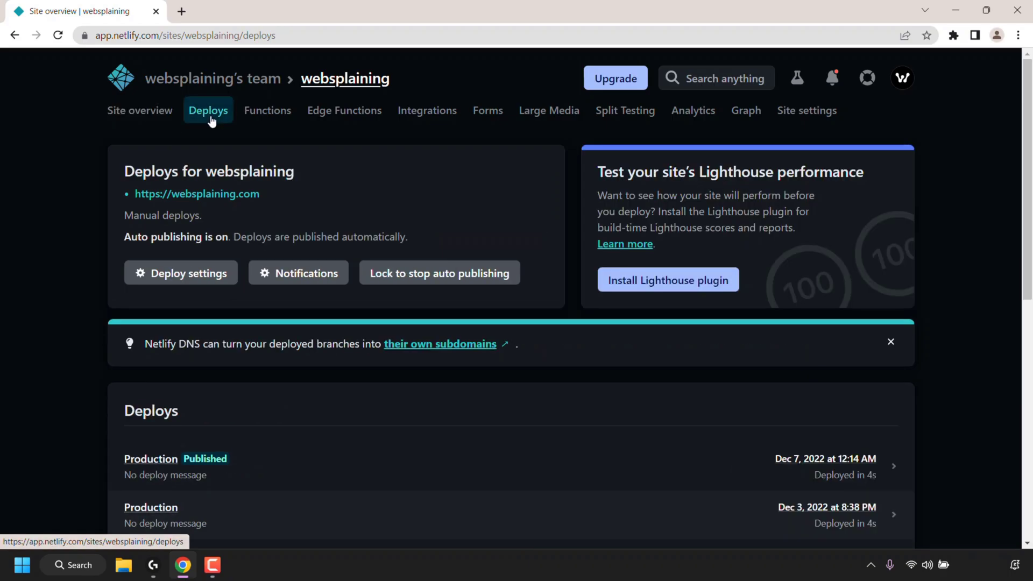
left_click(208, 110)
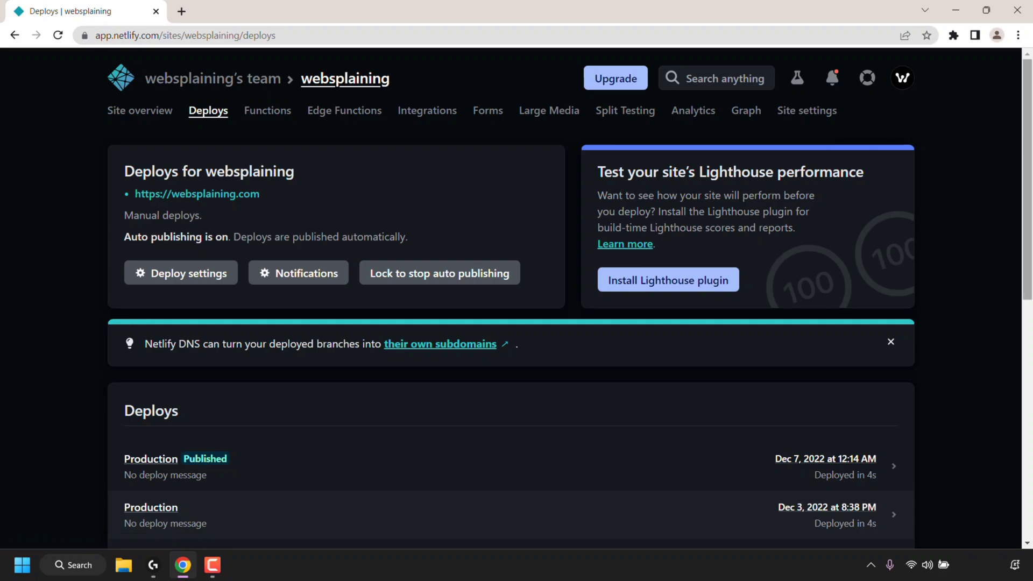
scroll("down", 3)
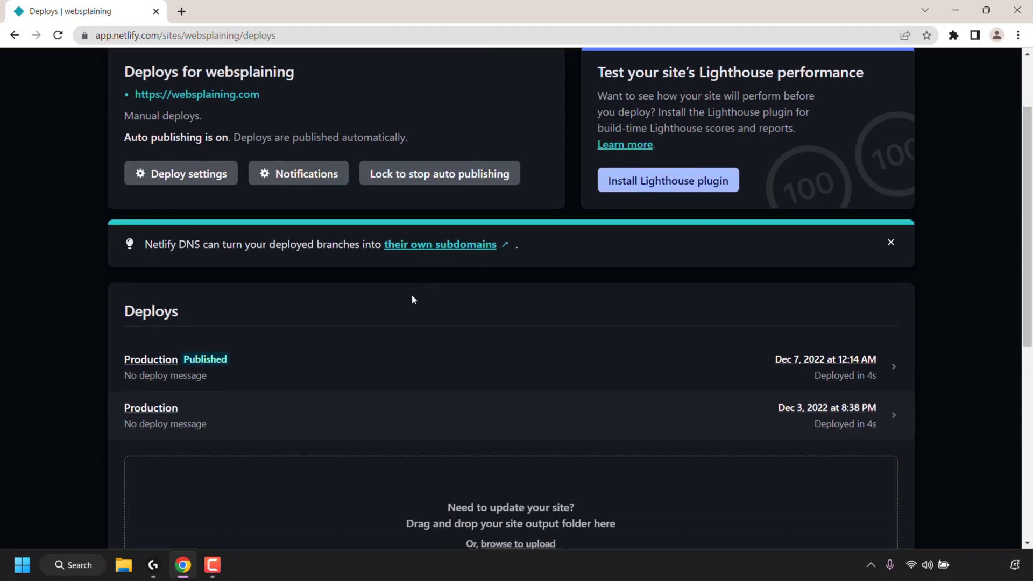
mouse_move(310, 359)
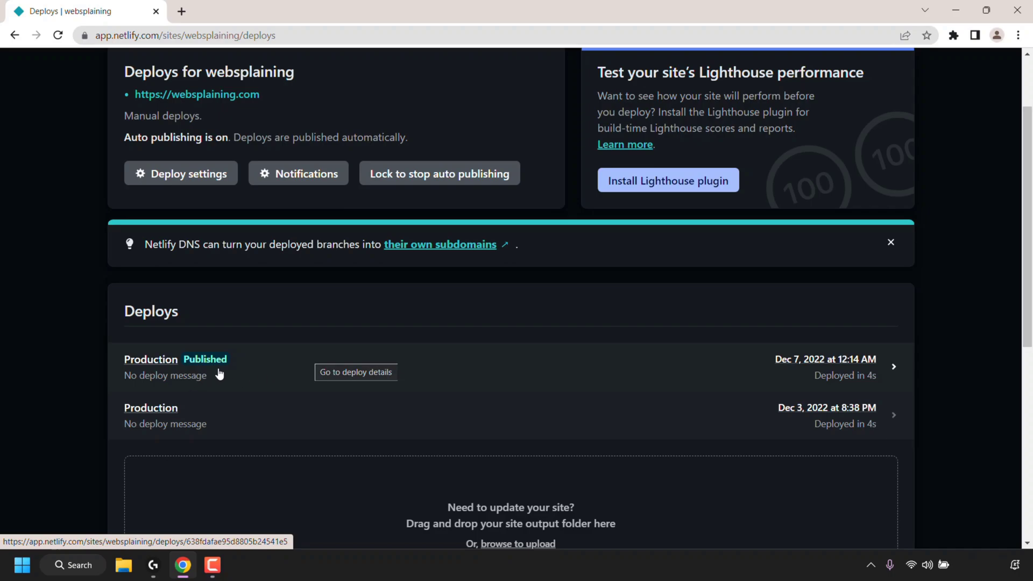
View the details of the published Dec 7, 2022 production deploy.
left_click(357, 373)
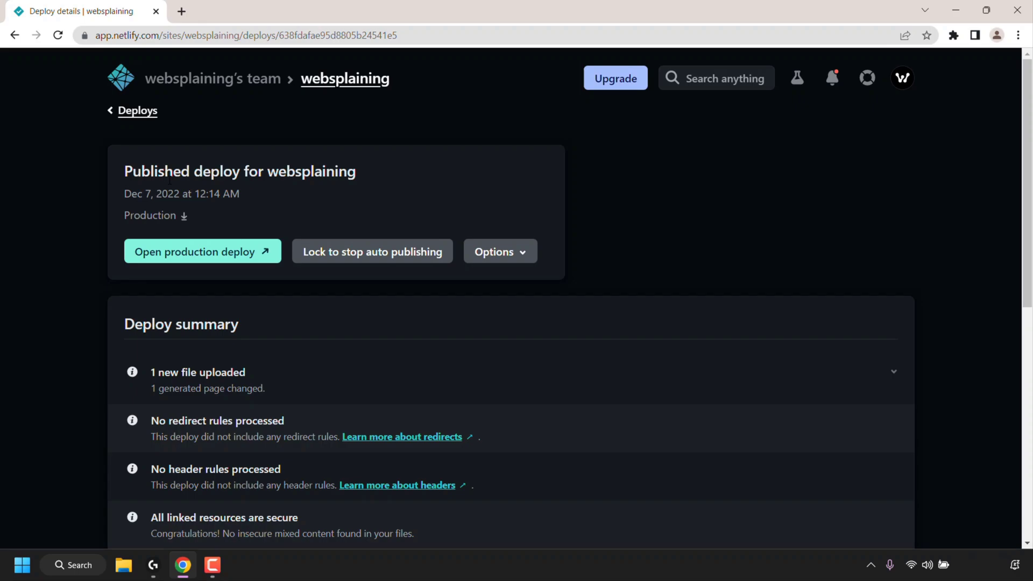
mouse_move(322, 190)
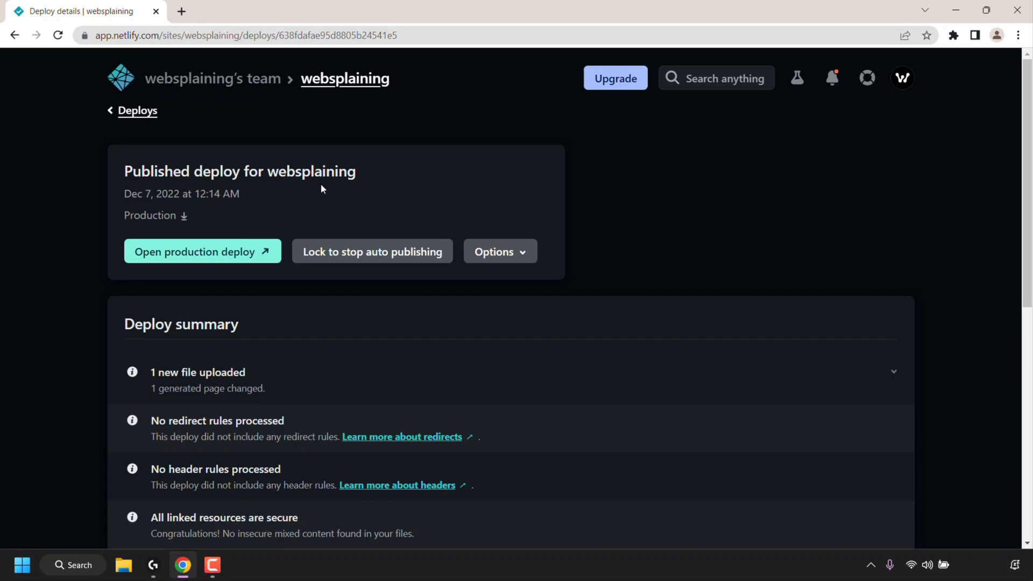
mouse_move(258, 198)
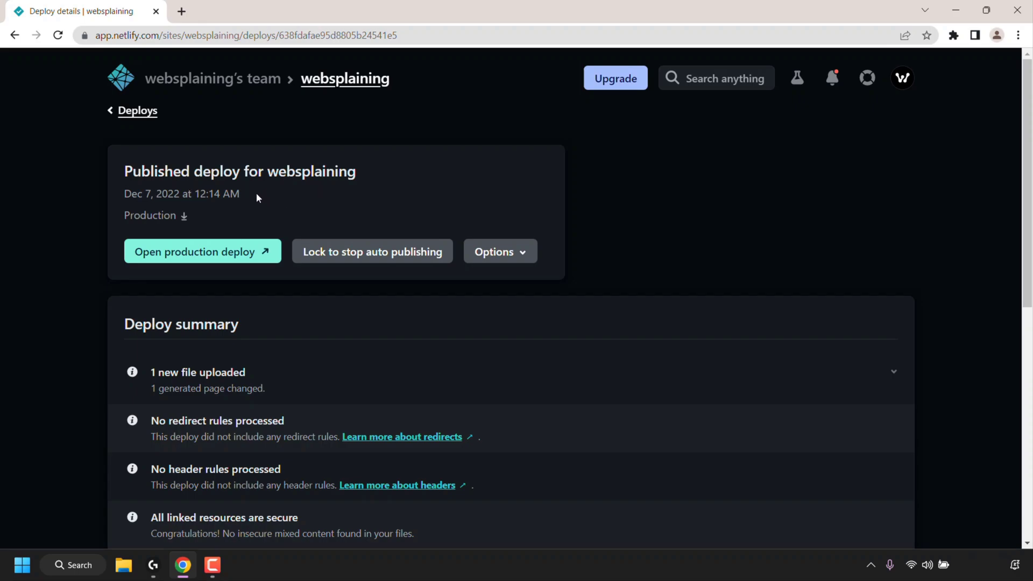
mouse_move(195, 224)
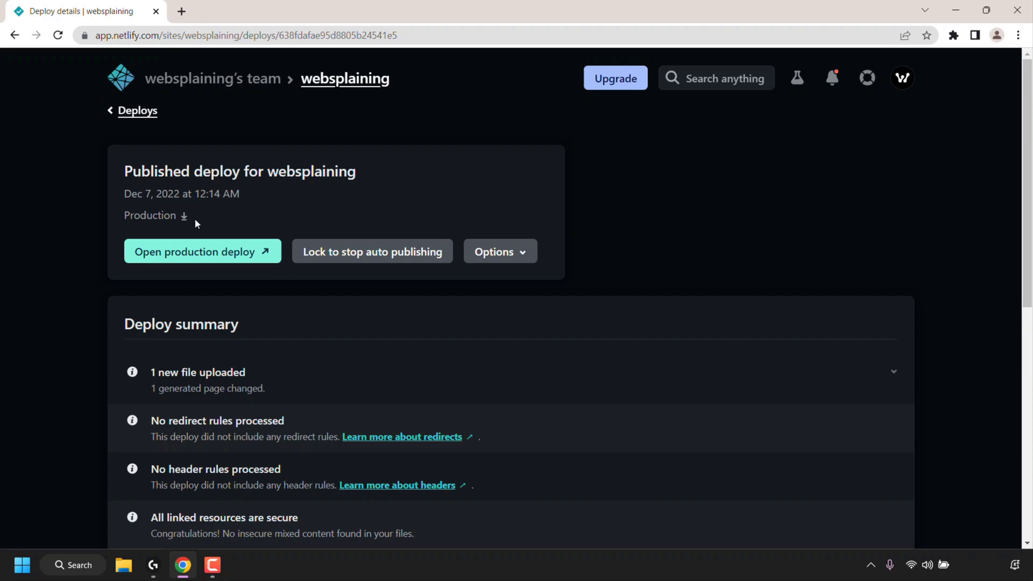
mouse_move(186, 223)
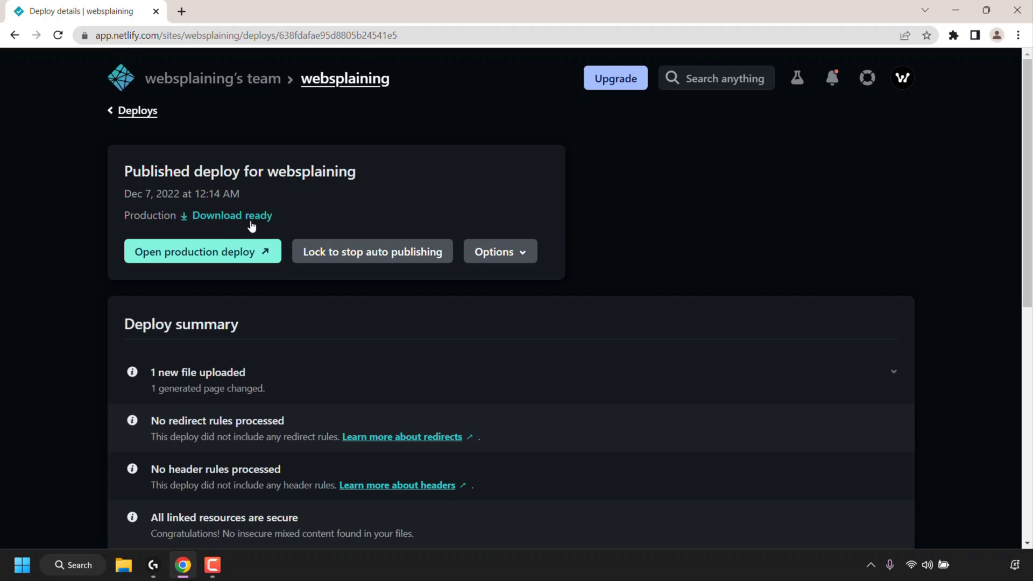
mouse_move(231, 220)
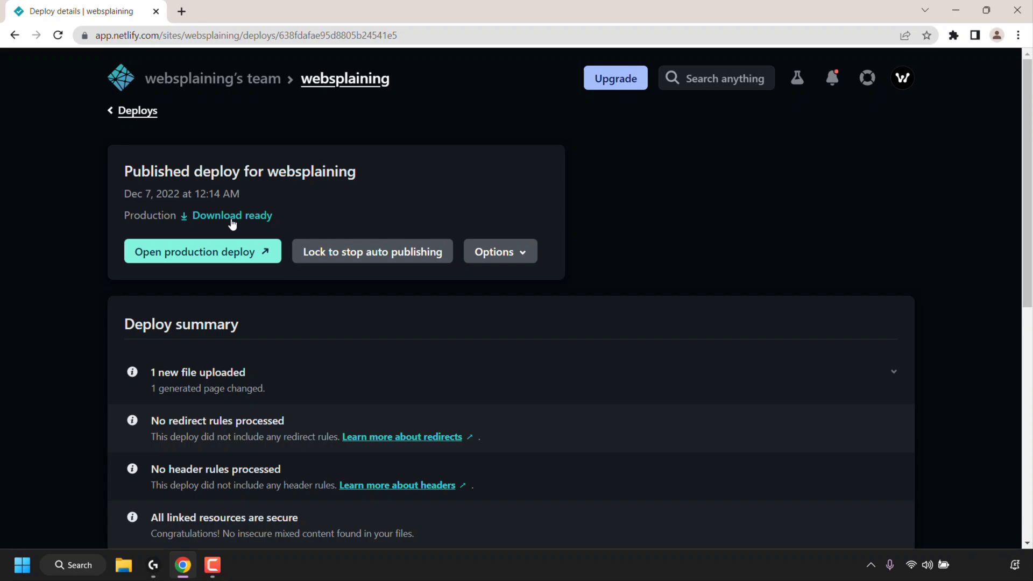
Download the deploy as a zip and reveal it in the Downloads folder via Show in folder.
left_click(232, 215)
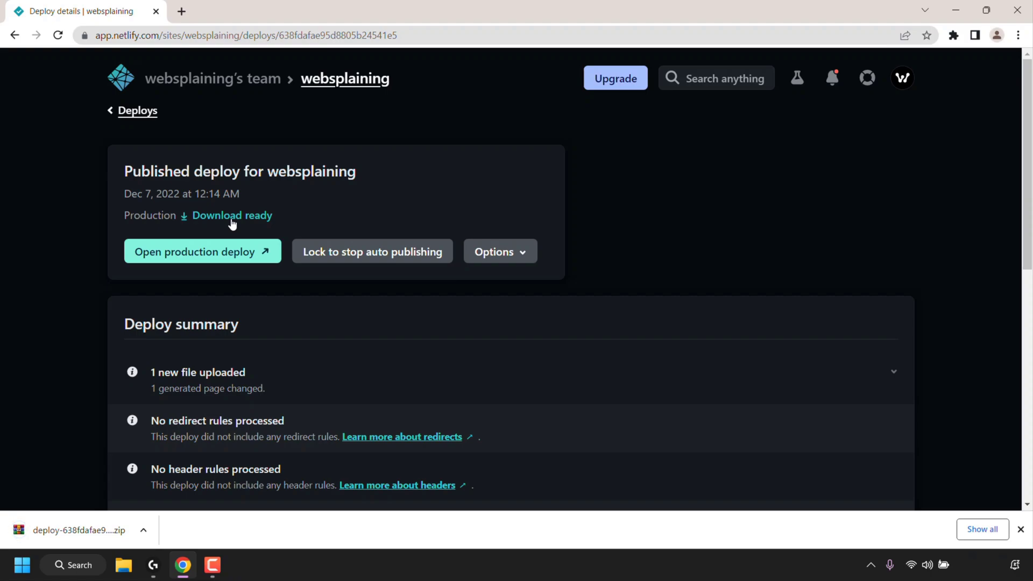
mouse_move(191, 526)
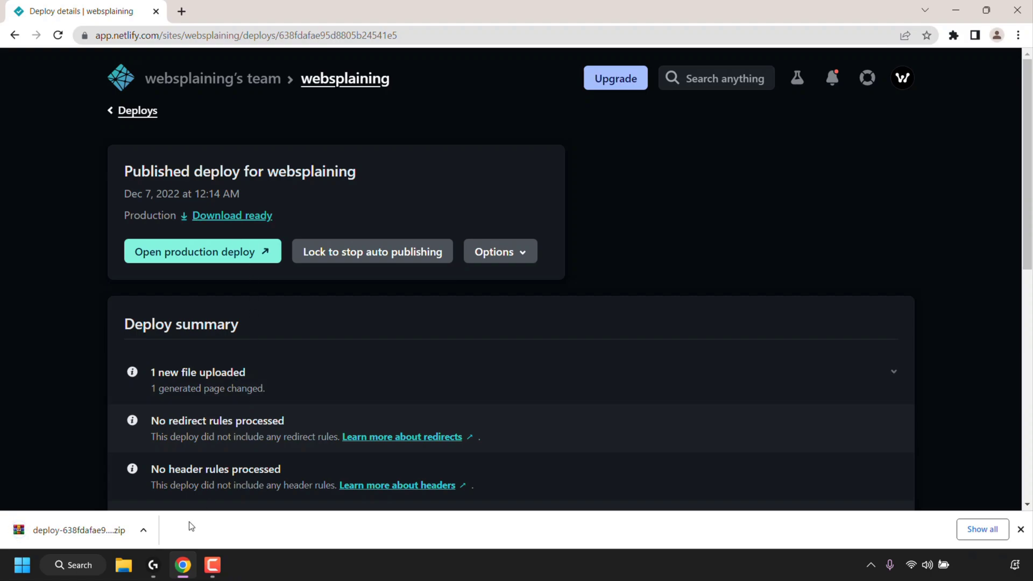
mouse_move(187, 522)
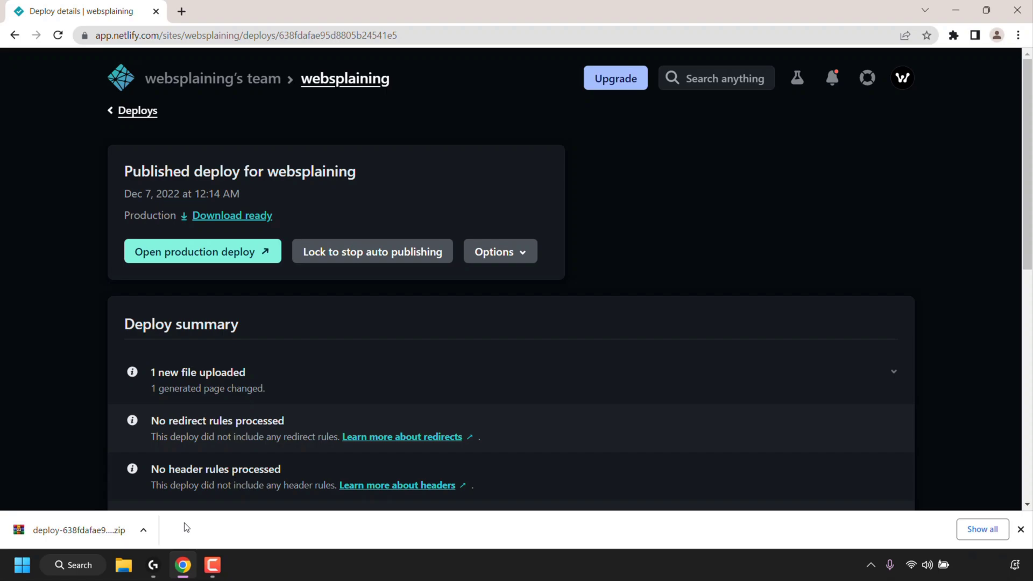
mouse_move(177, 527)
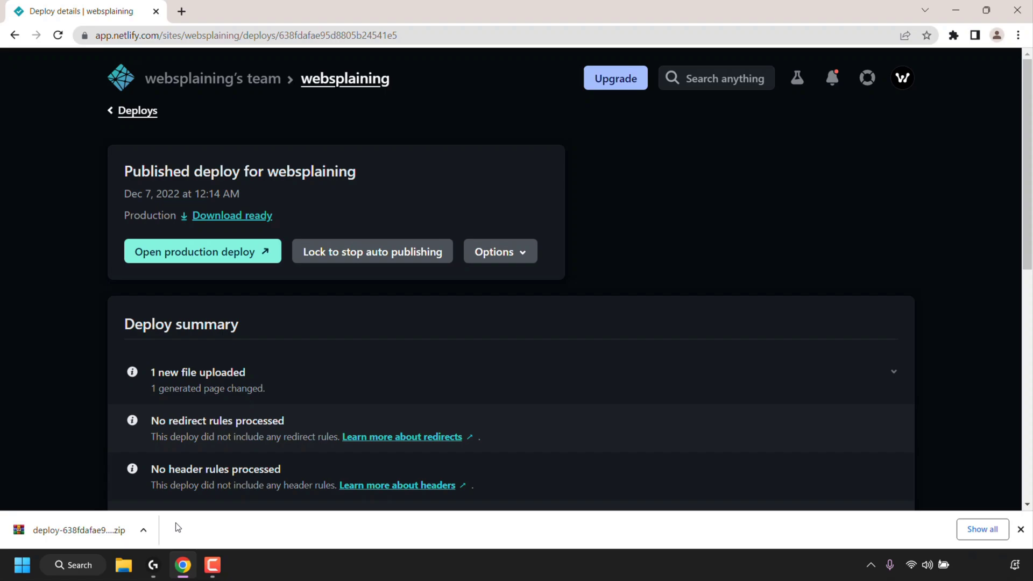
left_click(143, 530)
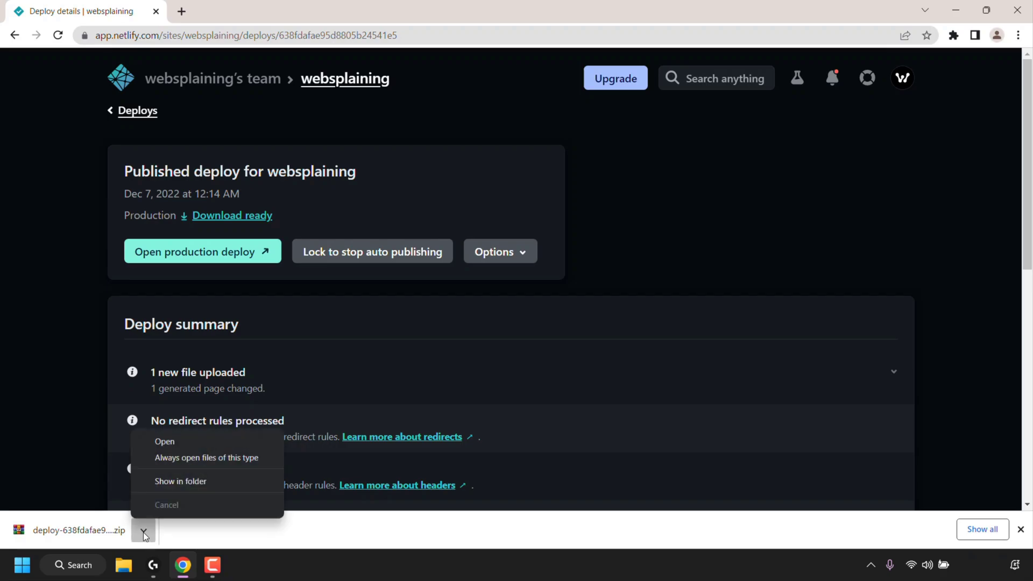
left_click(180, 481)
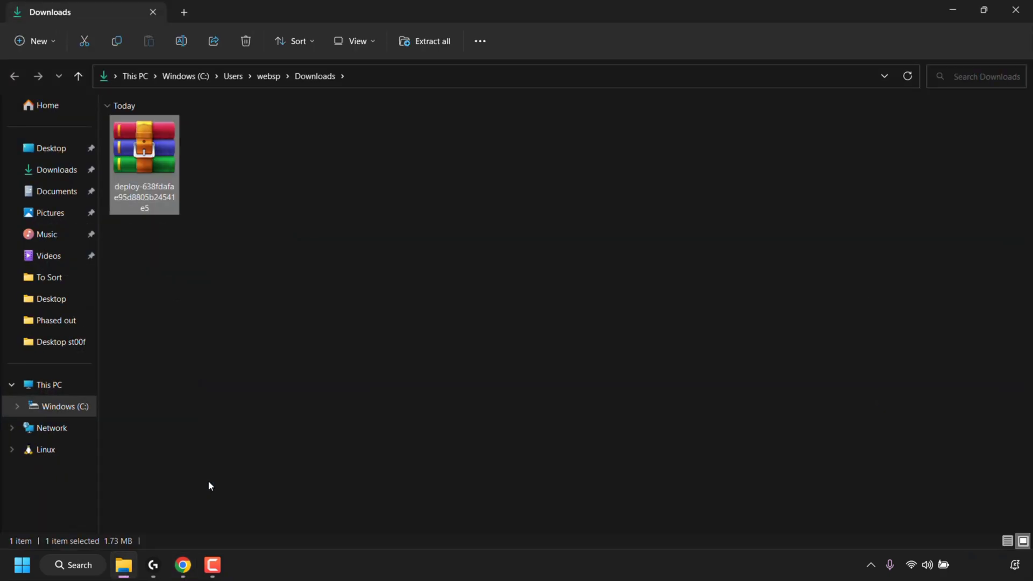
mouse_move(248, 232)
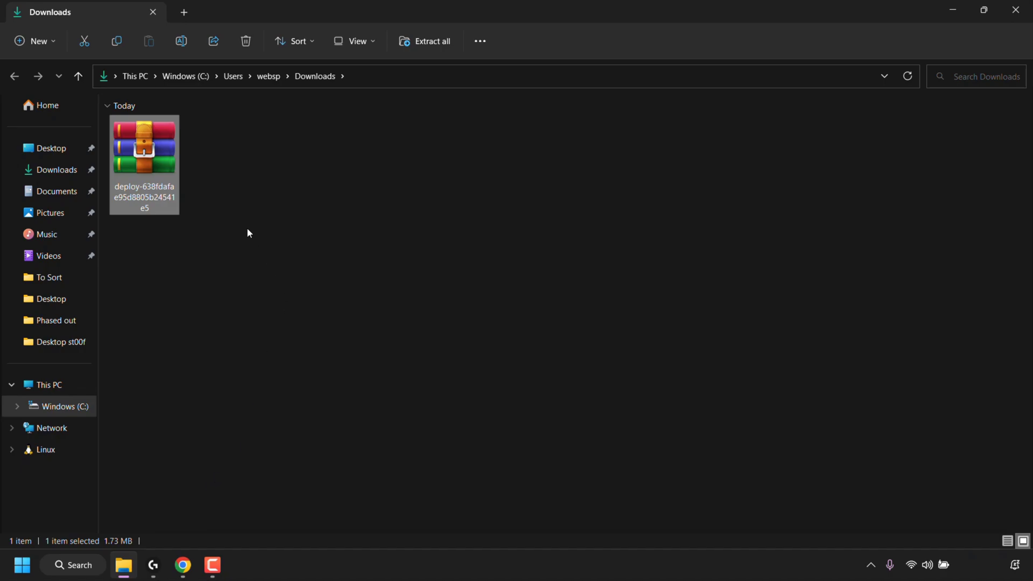
mouse_move(214, 198)
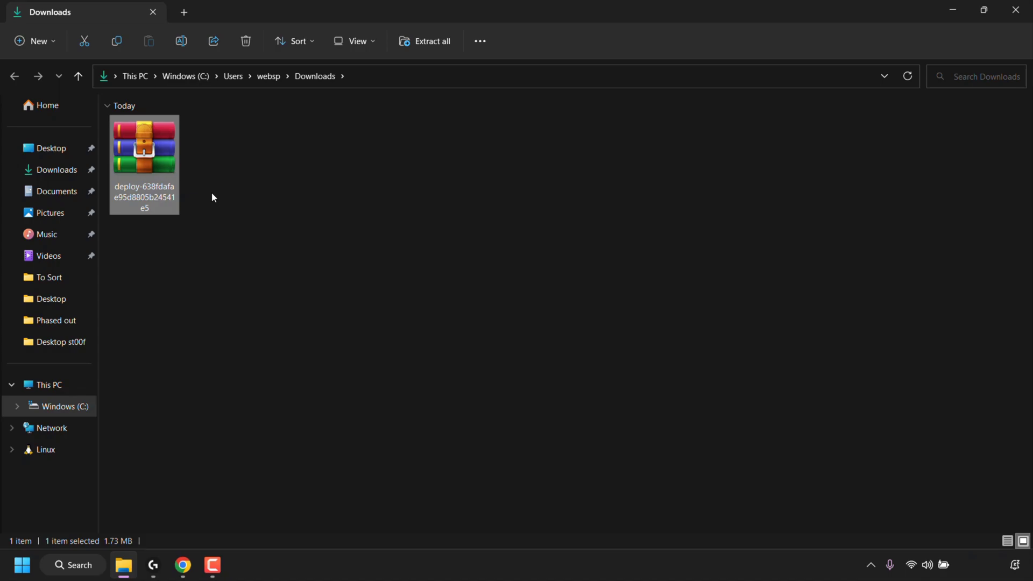
Bring up the deploy zip's context menu with its extended extract options.
right_click(143, 155)
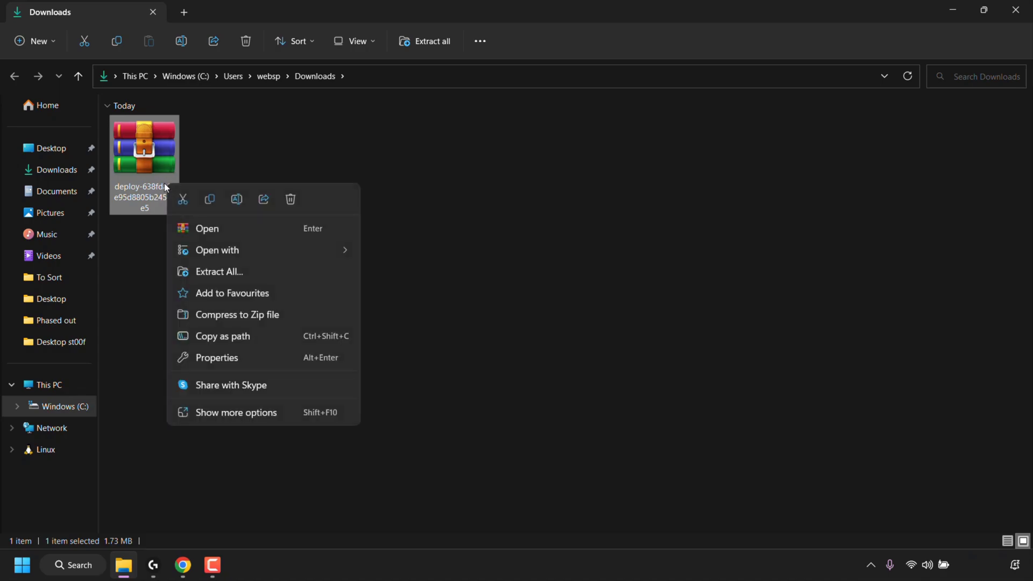
left_click(235, 413)
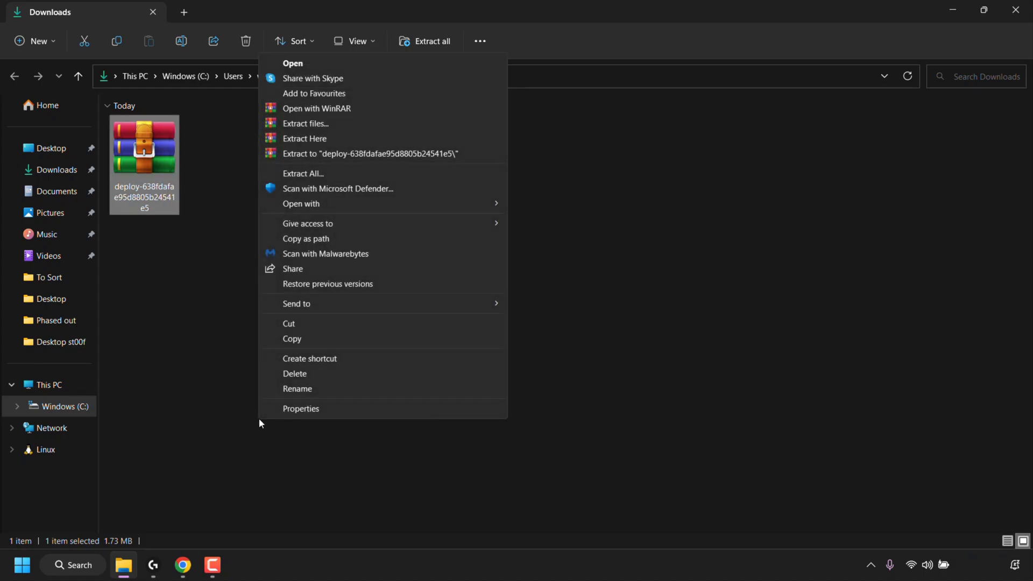
mouse_move(344, 144)
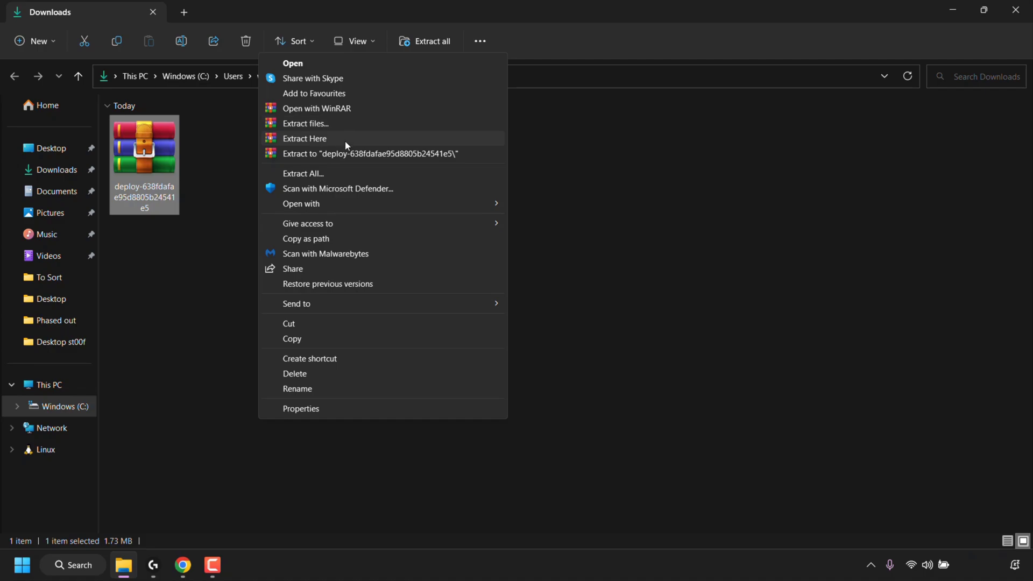
mouse_move(483, 163)
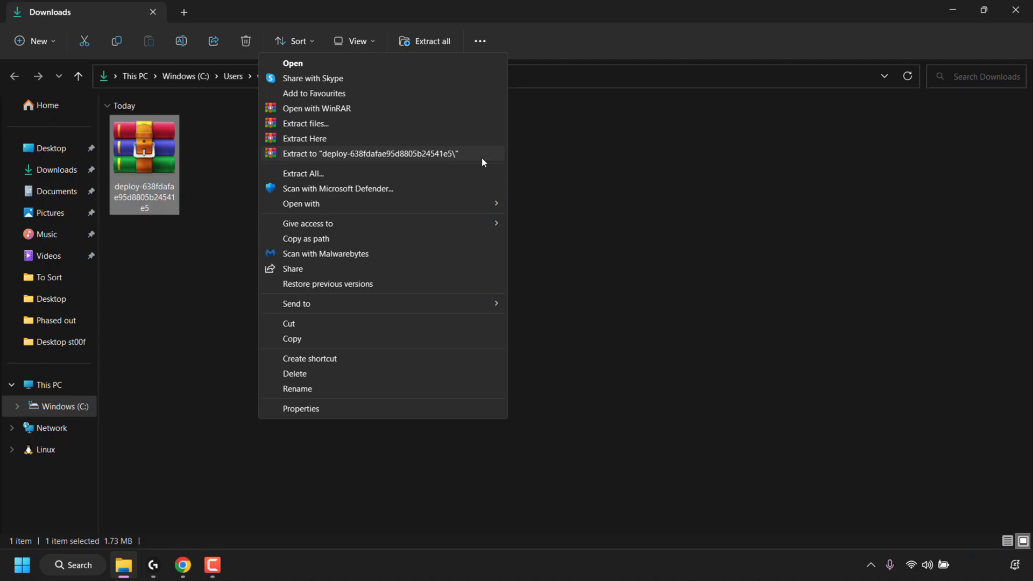
mouse_move(309, 160)
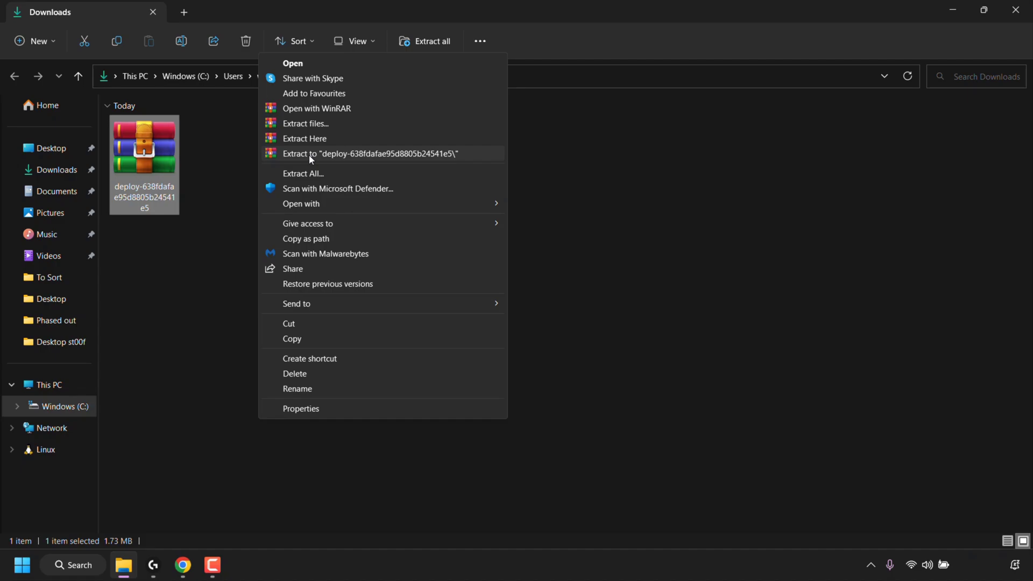
Extract the zip with WinRAR into a deploy-638fdafae95d8805b24541e5 folder beside it.
key("Escape")
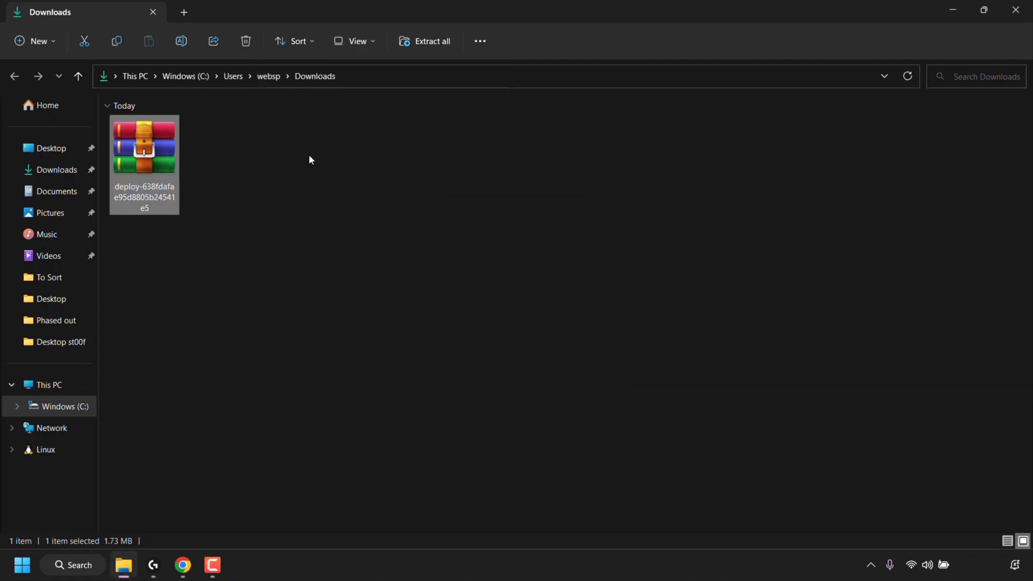
left_click(424, 41)
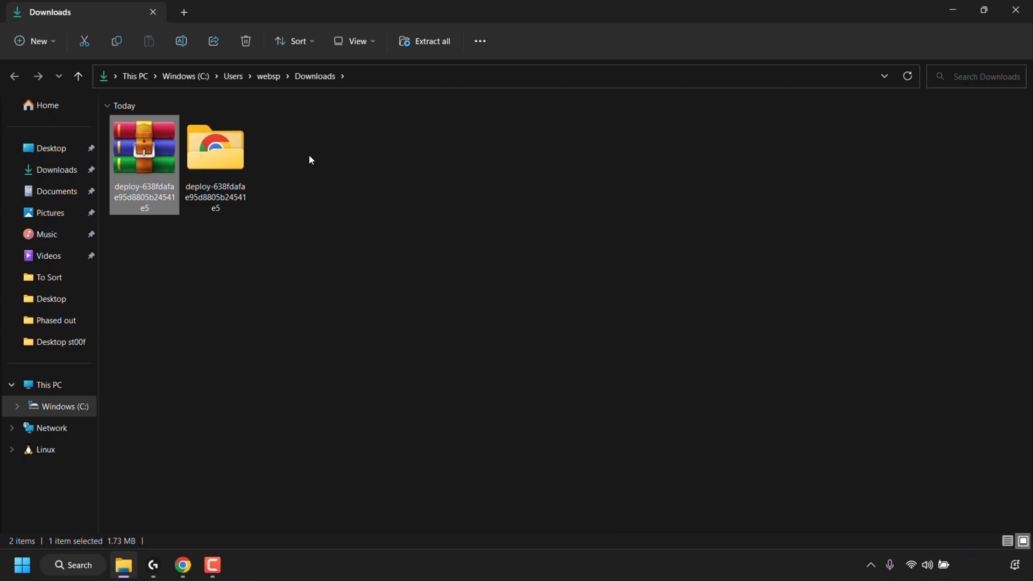
mouse_move(216, 165)
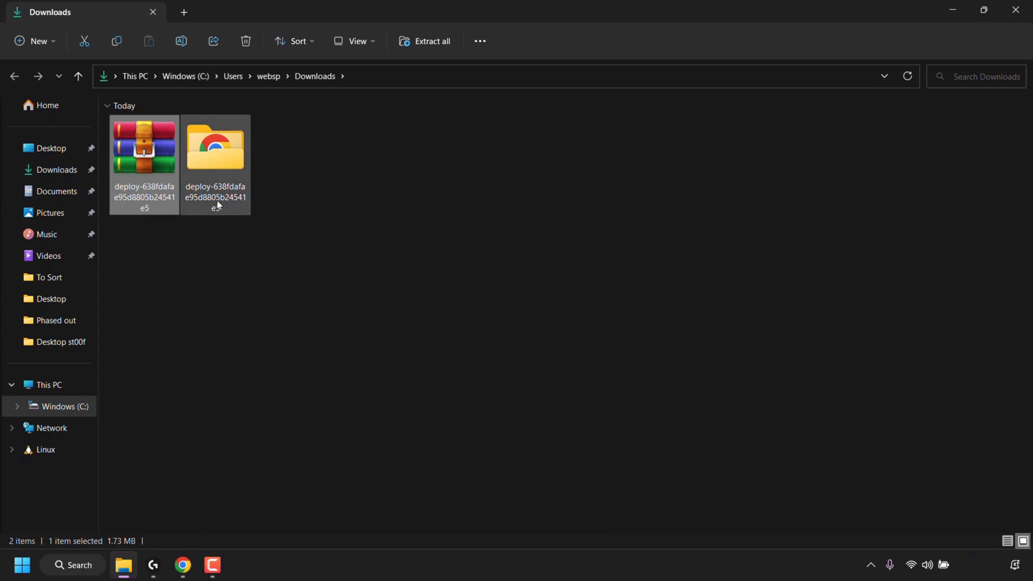
Rename the extracted deploy folder to Websplaining.com.
right_click(215, 148)
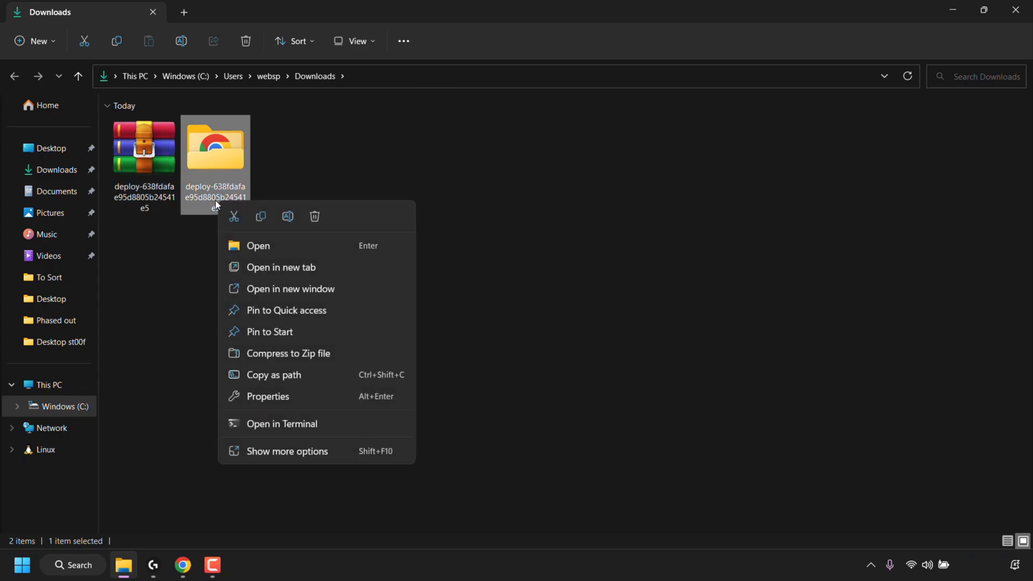
mouse_move(287, 217)
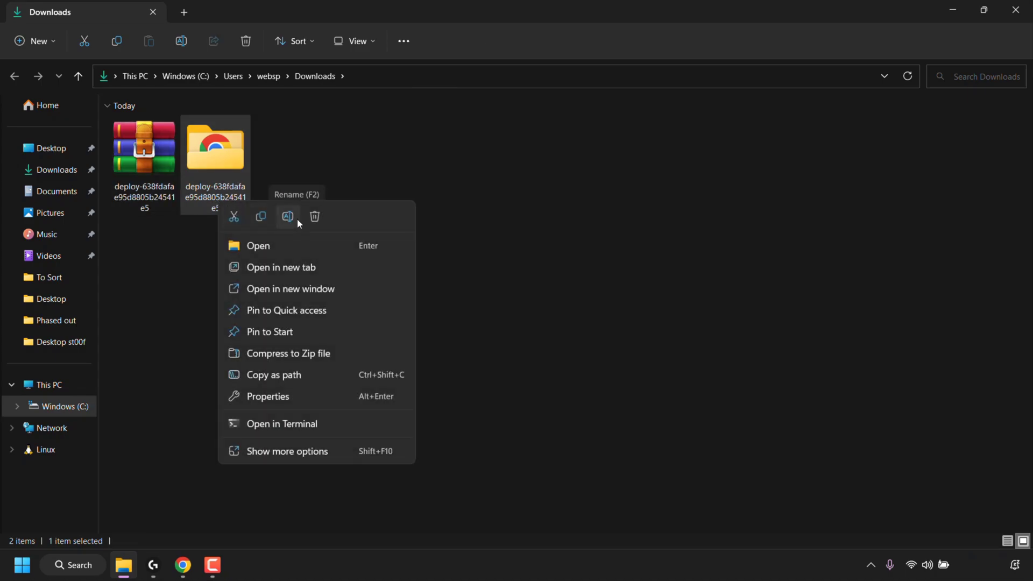
left_click(286, 217)
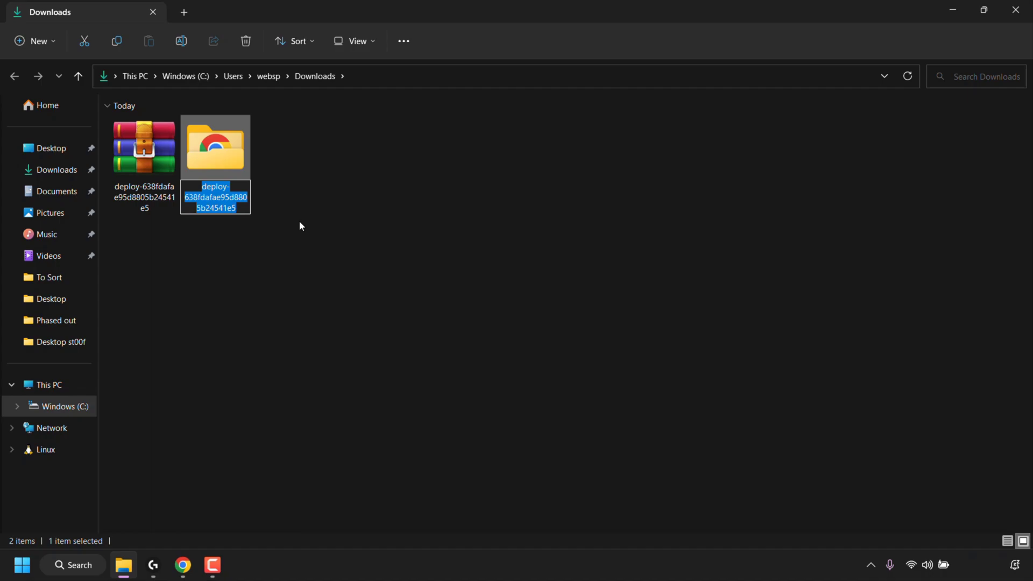
type("Websplaining.com")
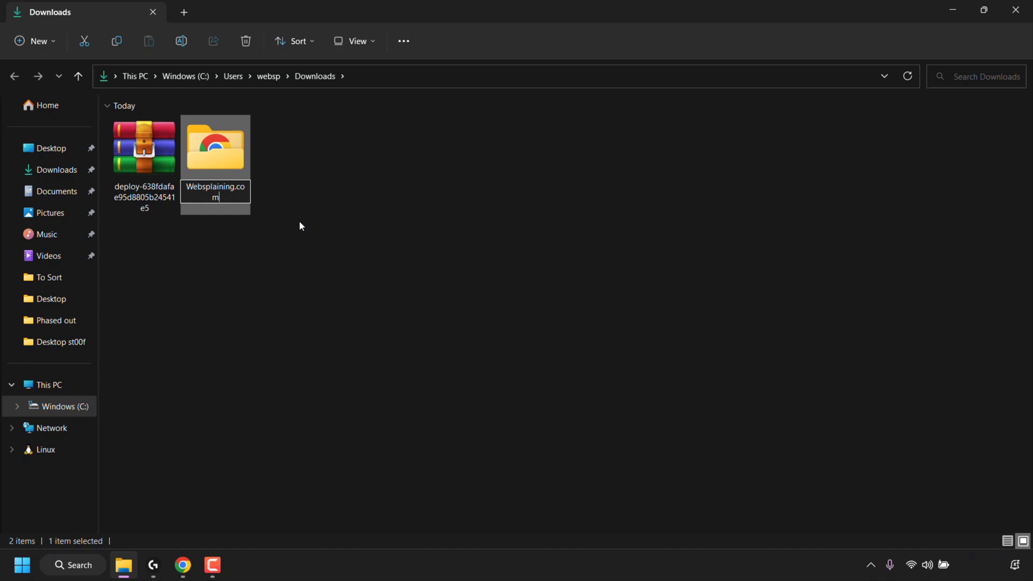
key("enter")
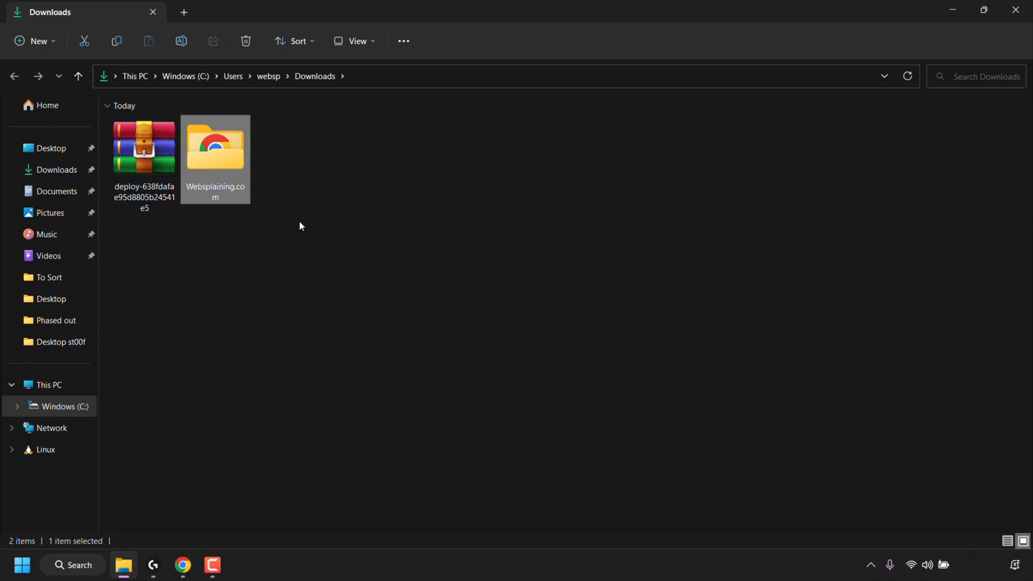
Enter the Websplaining.com folder and launch index.html as a local file in Chrome.
double_click(216, 143)
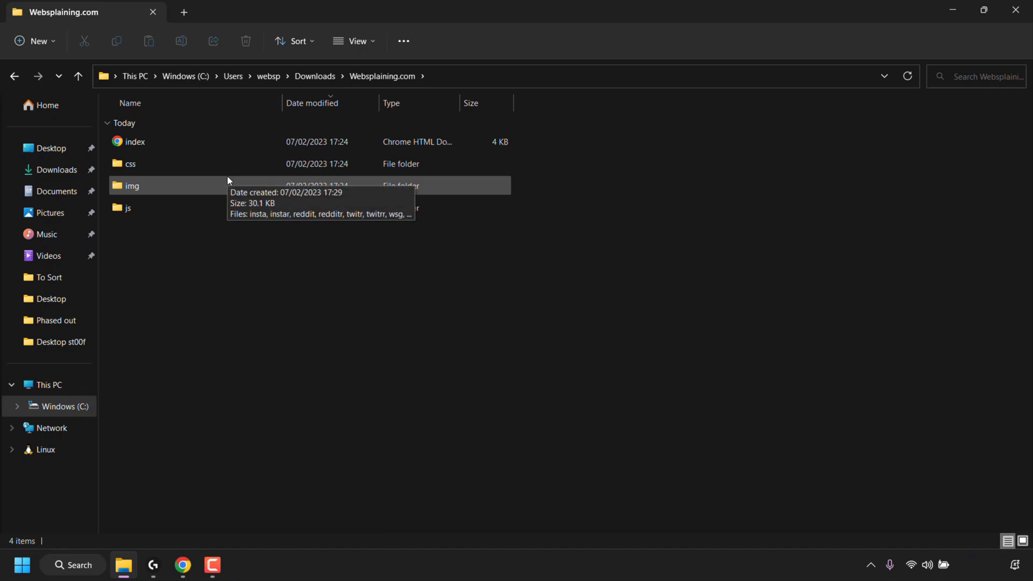
mouse_move(187, 208)
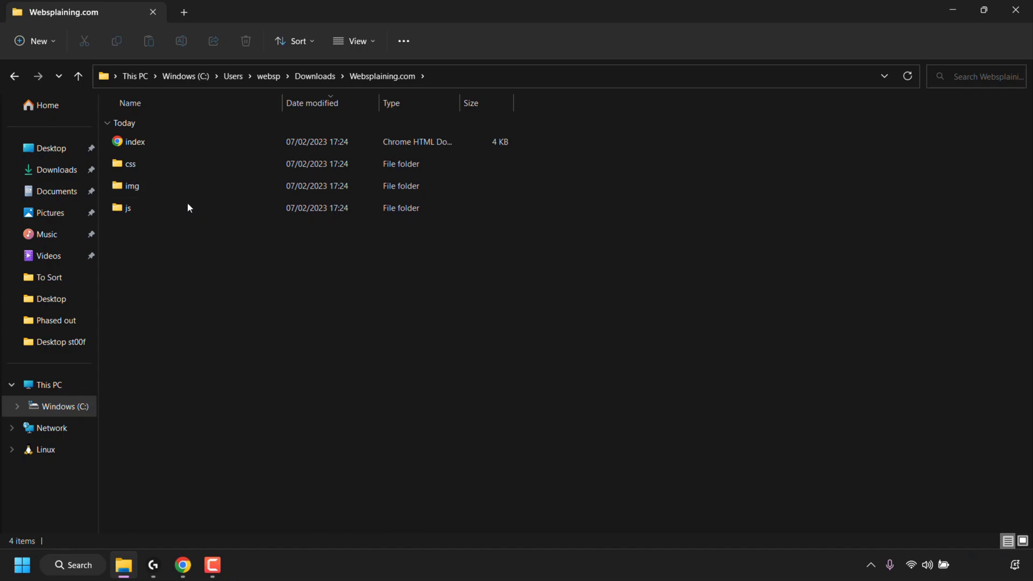
mouse_move(178, 236)
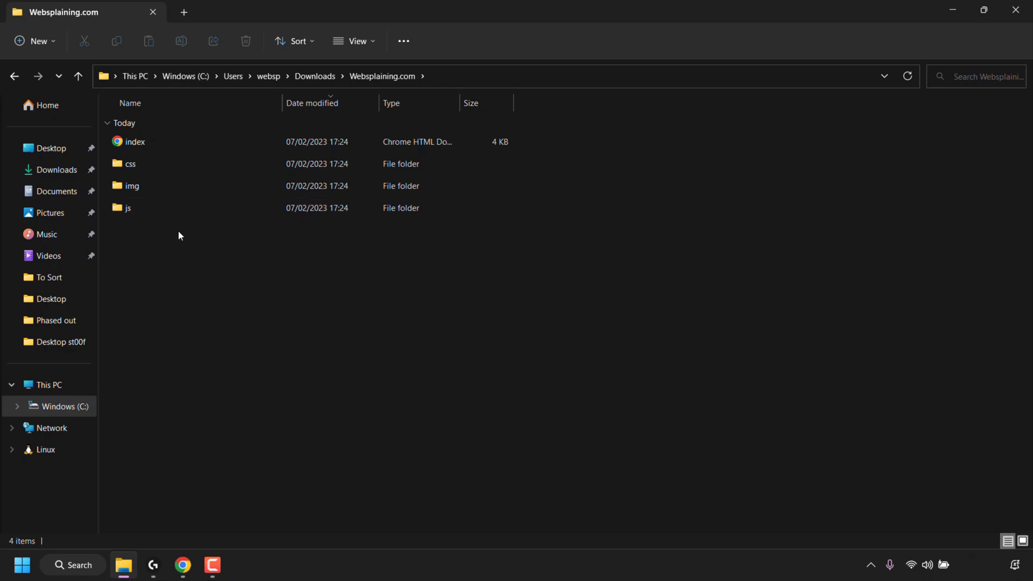
left_click(130, 164)
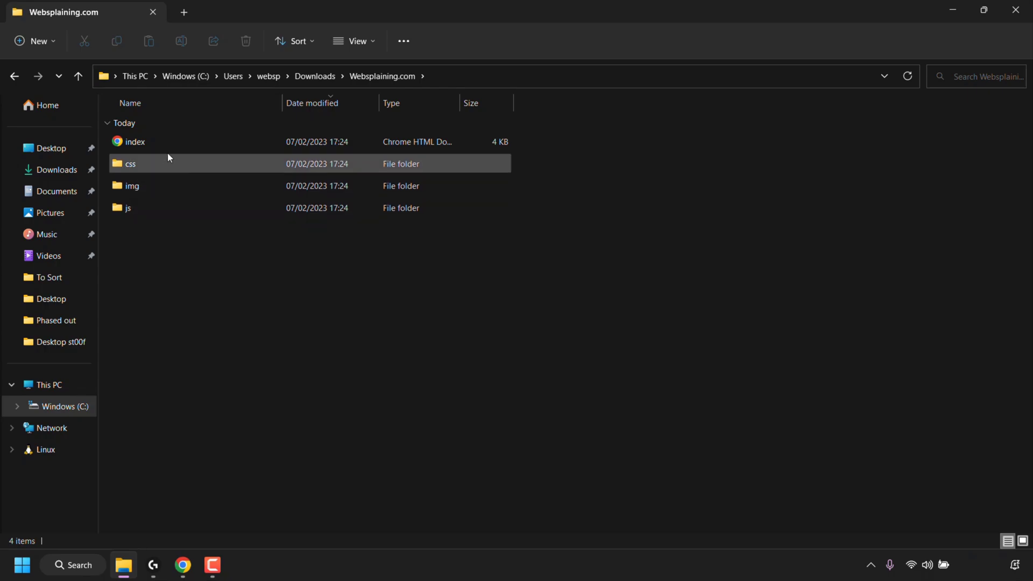
double_click(134, 142)
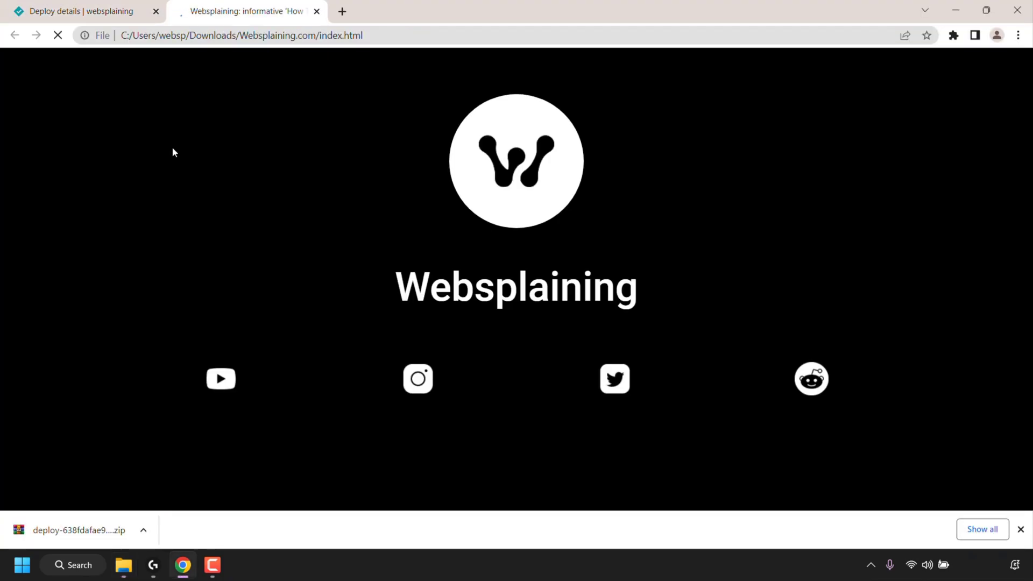